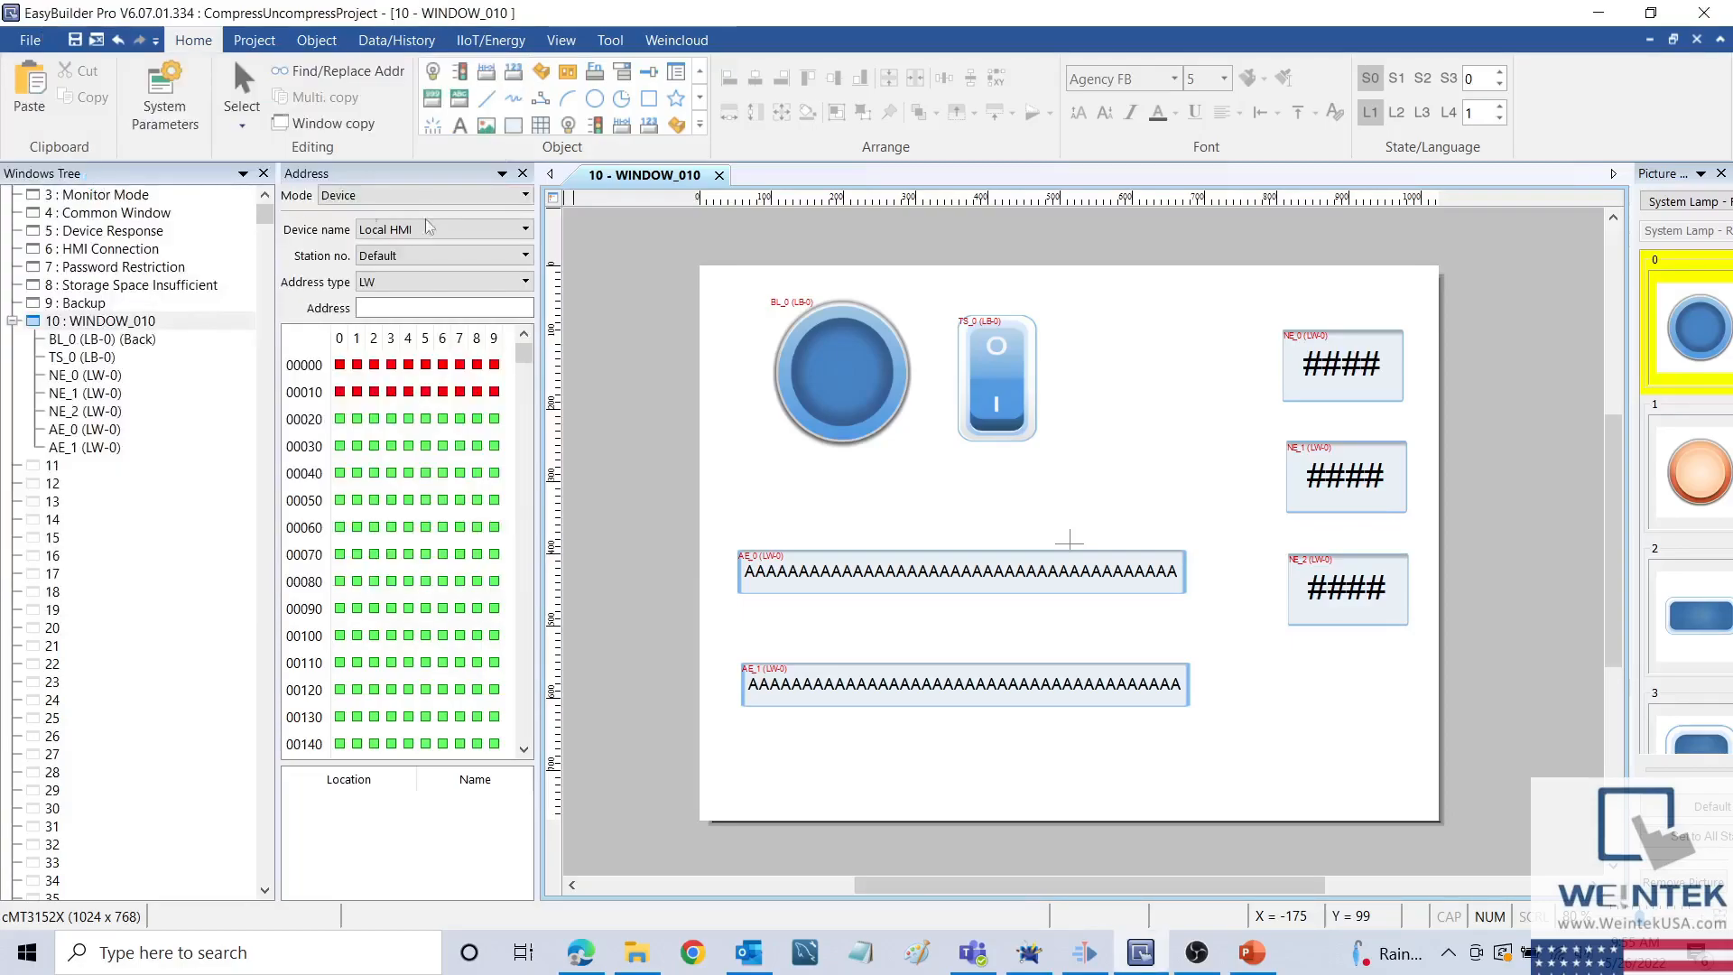
mouse_move(671, 285)
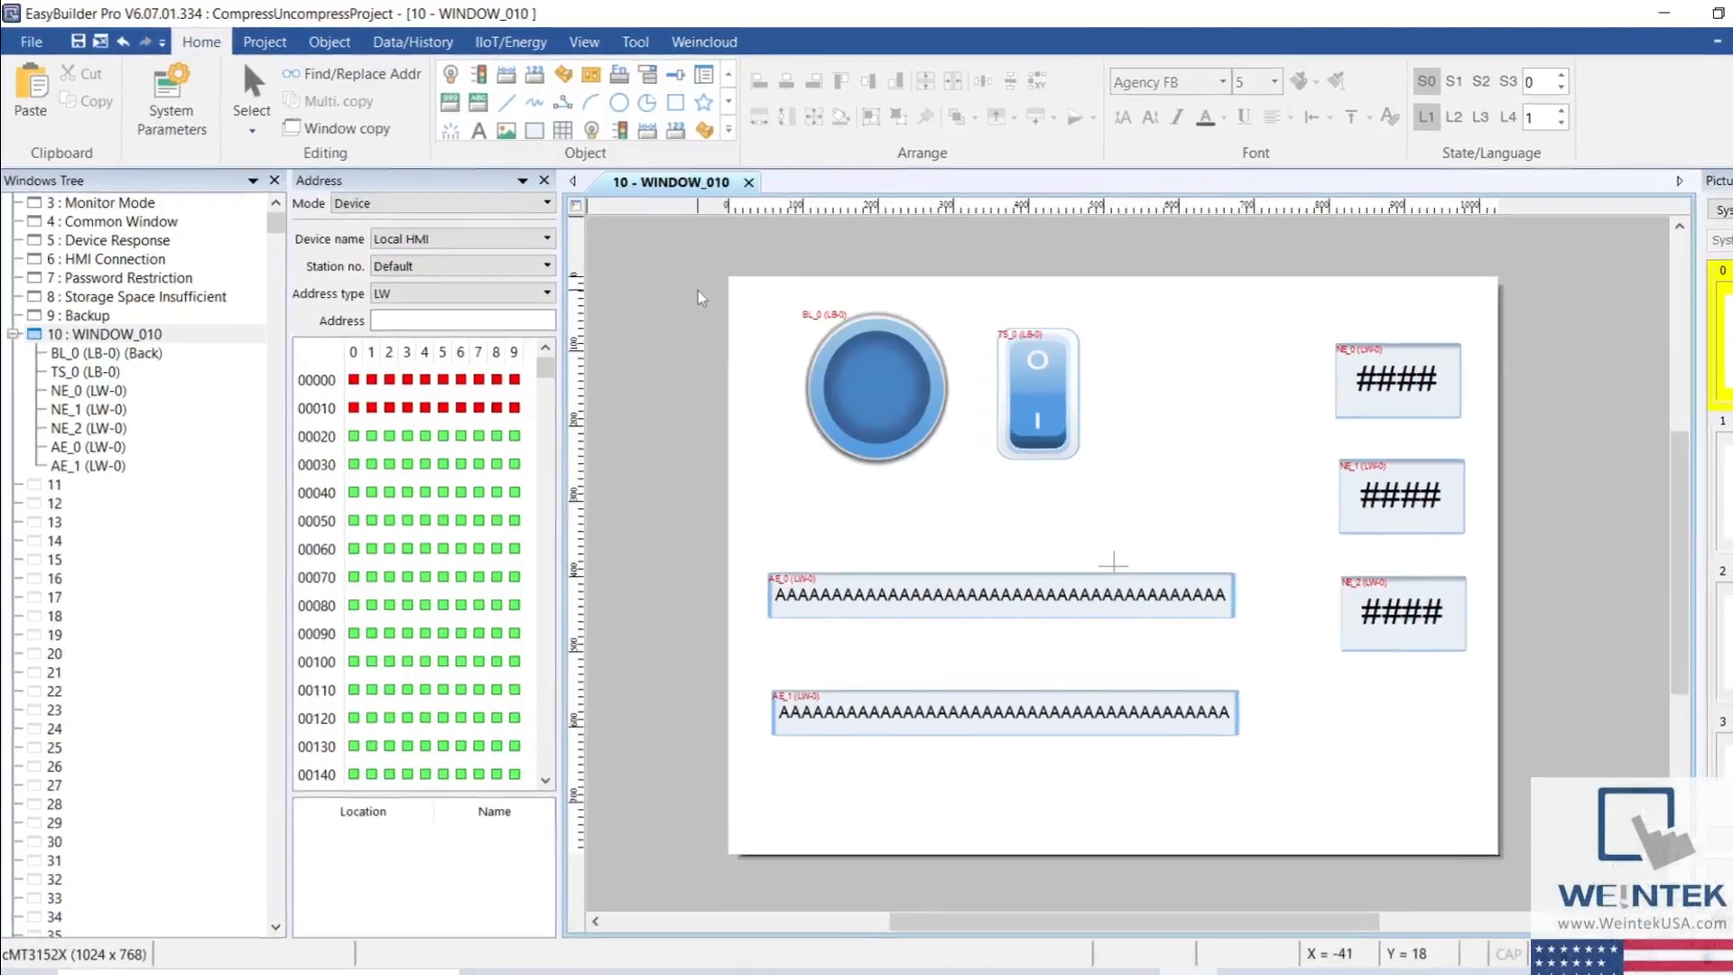
Bring up the File menu to reach the project compress/uncompress actions.
click(30, 42)
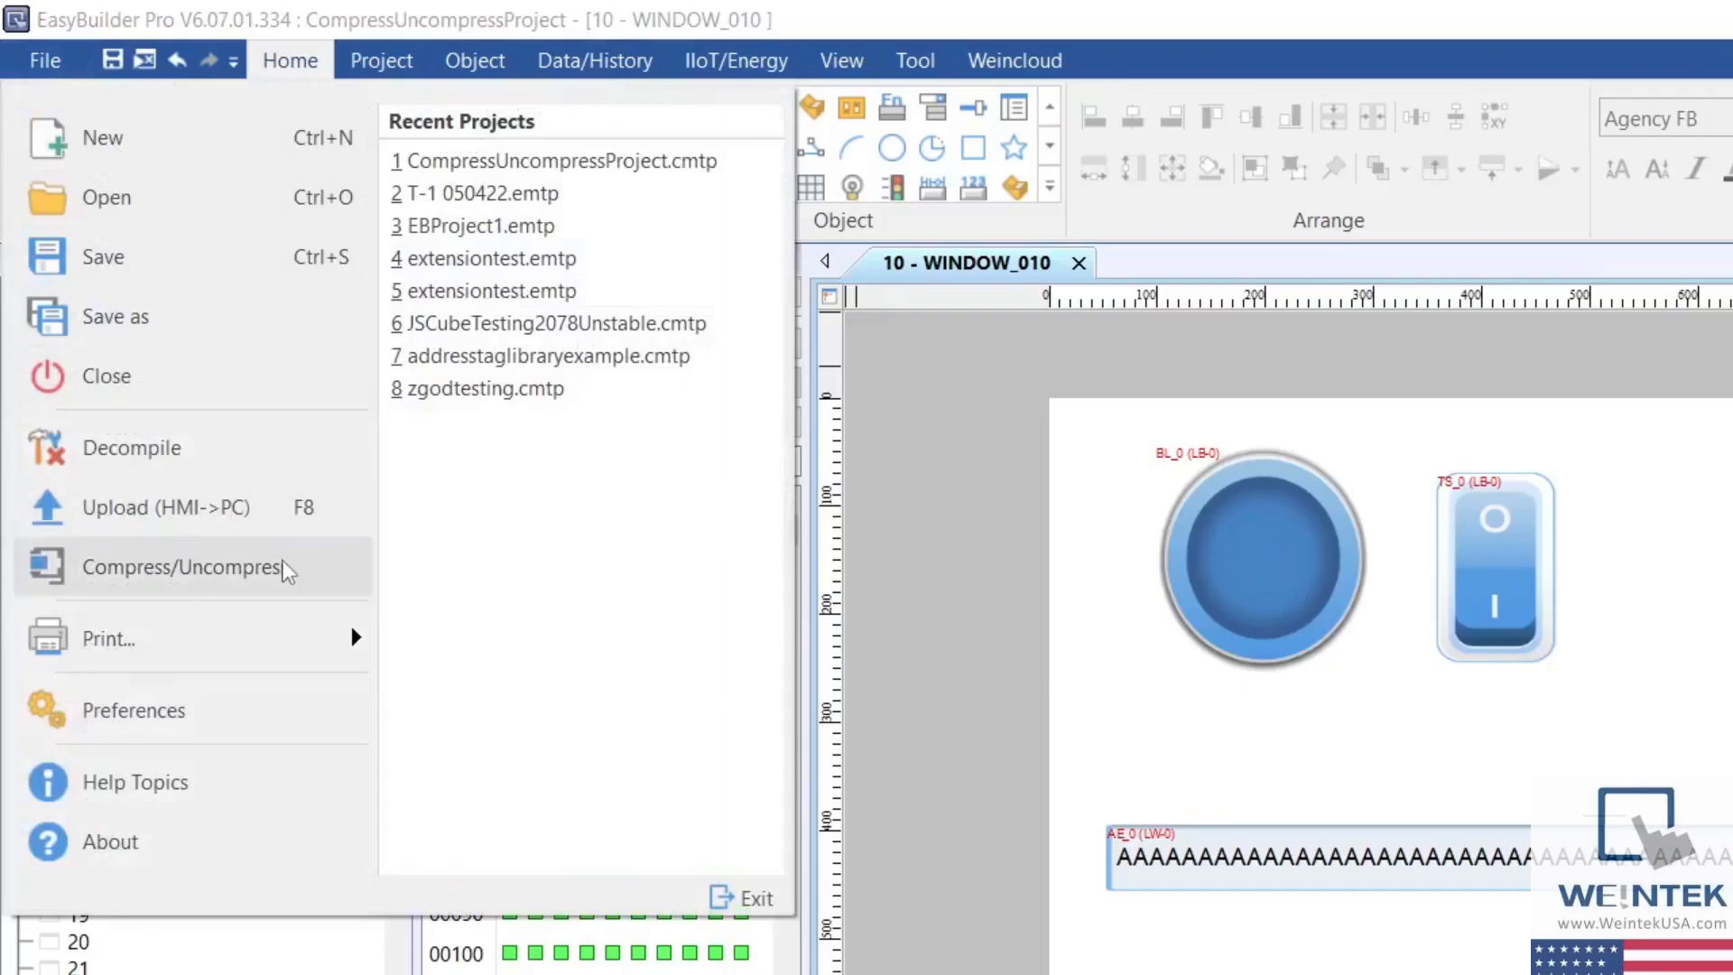
Set the compress destination to CompressedProject.ccmp in the CompressUncompress folder.
click(180, 565)
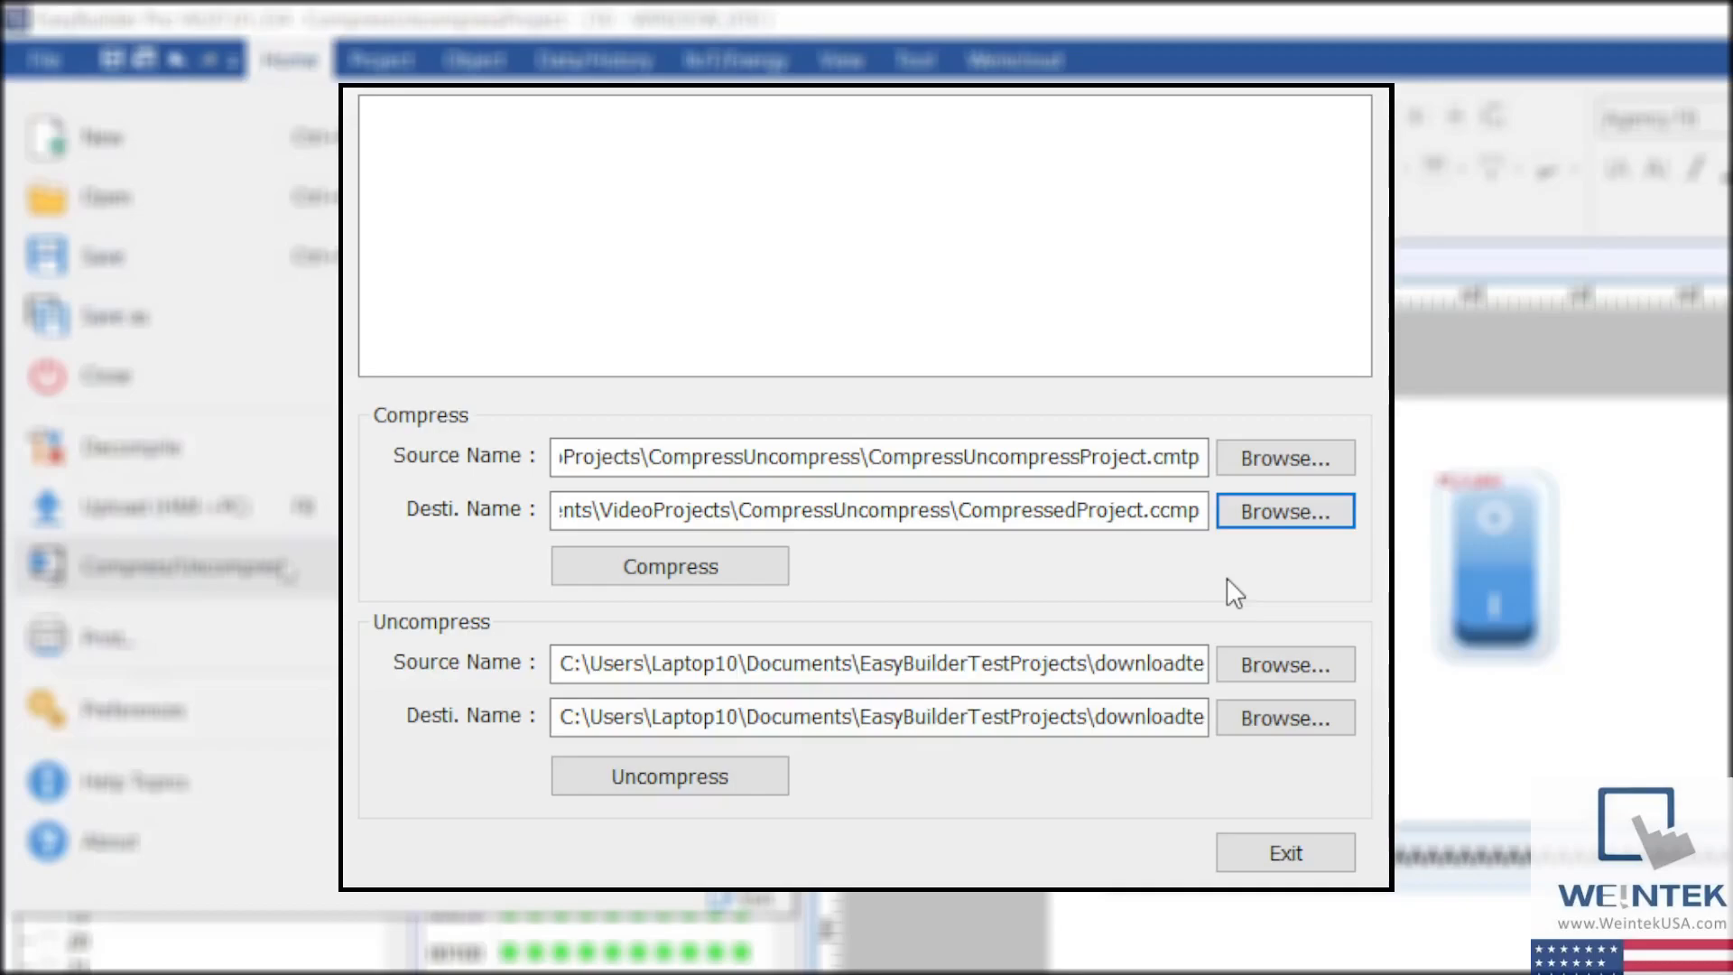
click(873, 456)
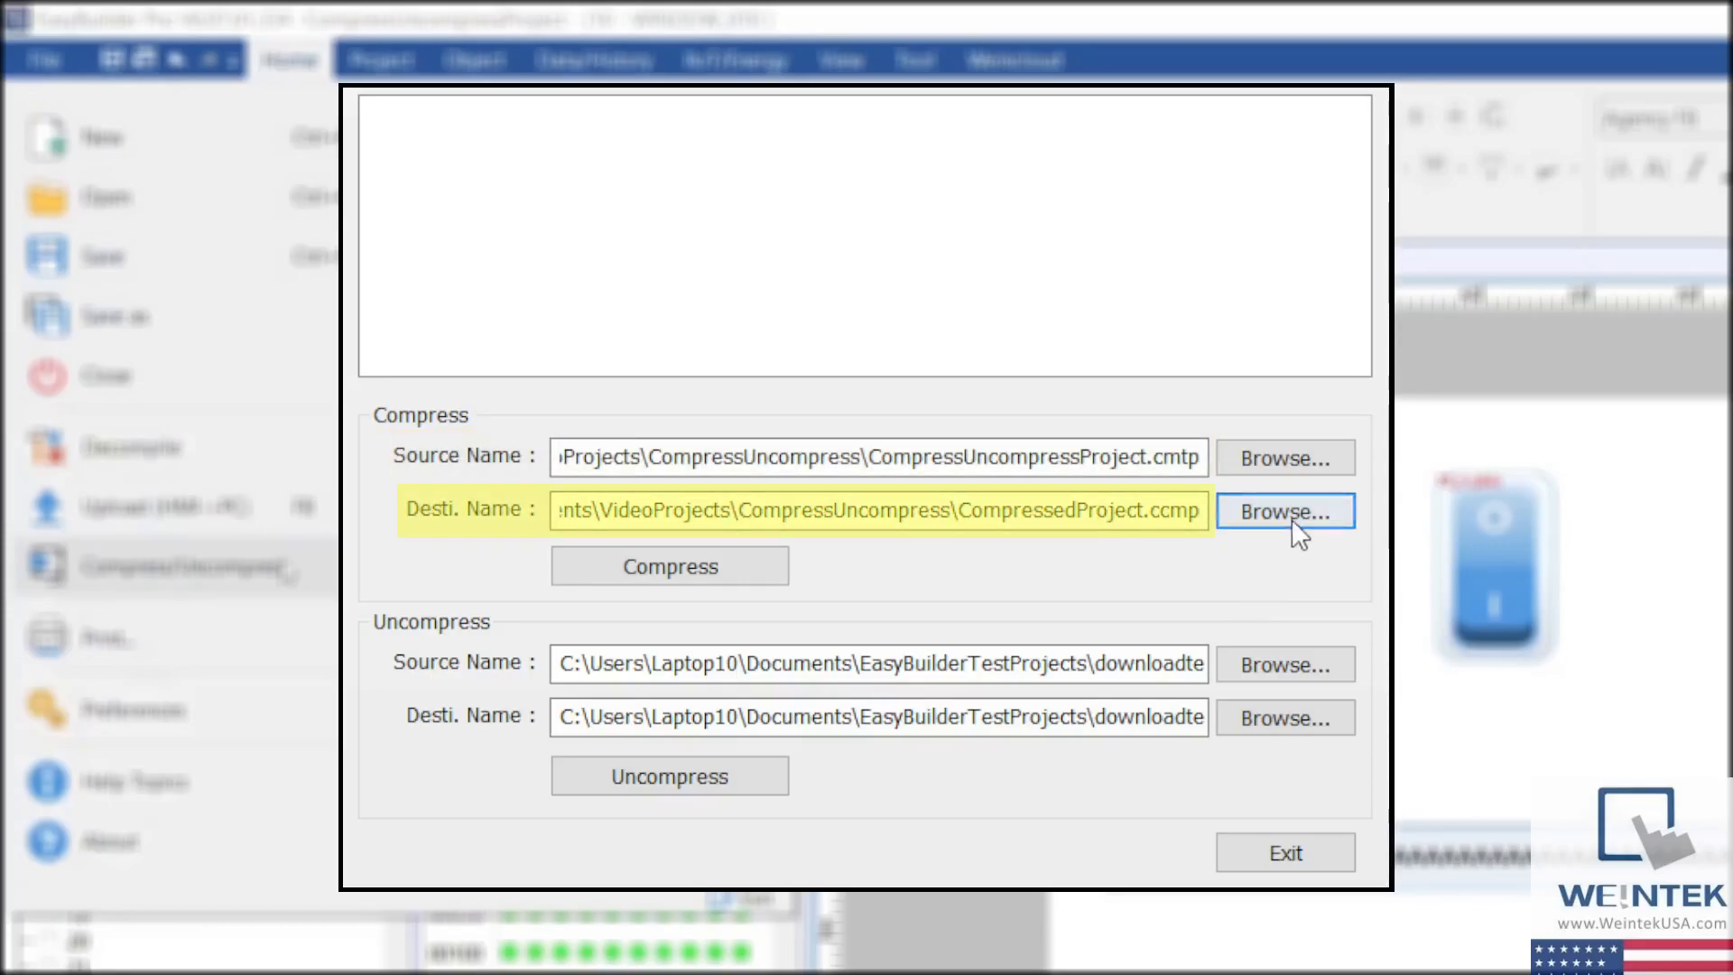
click(1283, 511)
text(CompressedPo)
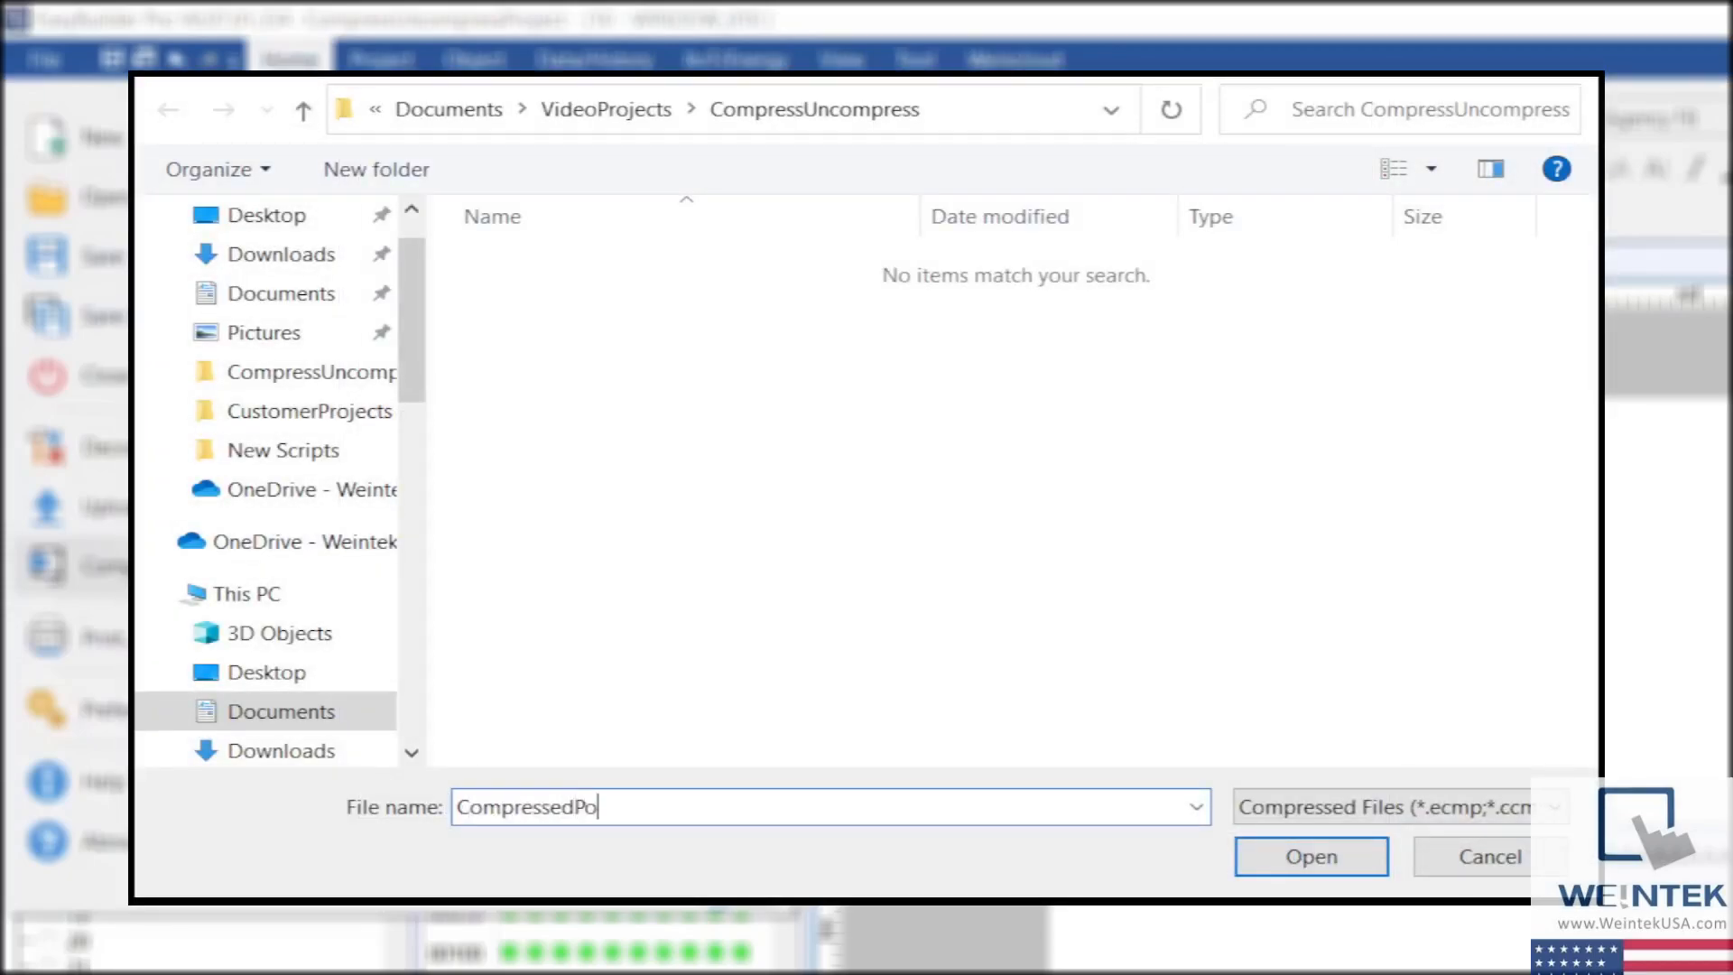
text(ject)
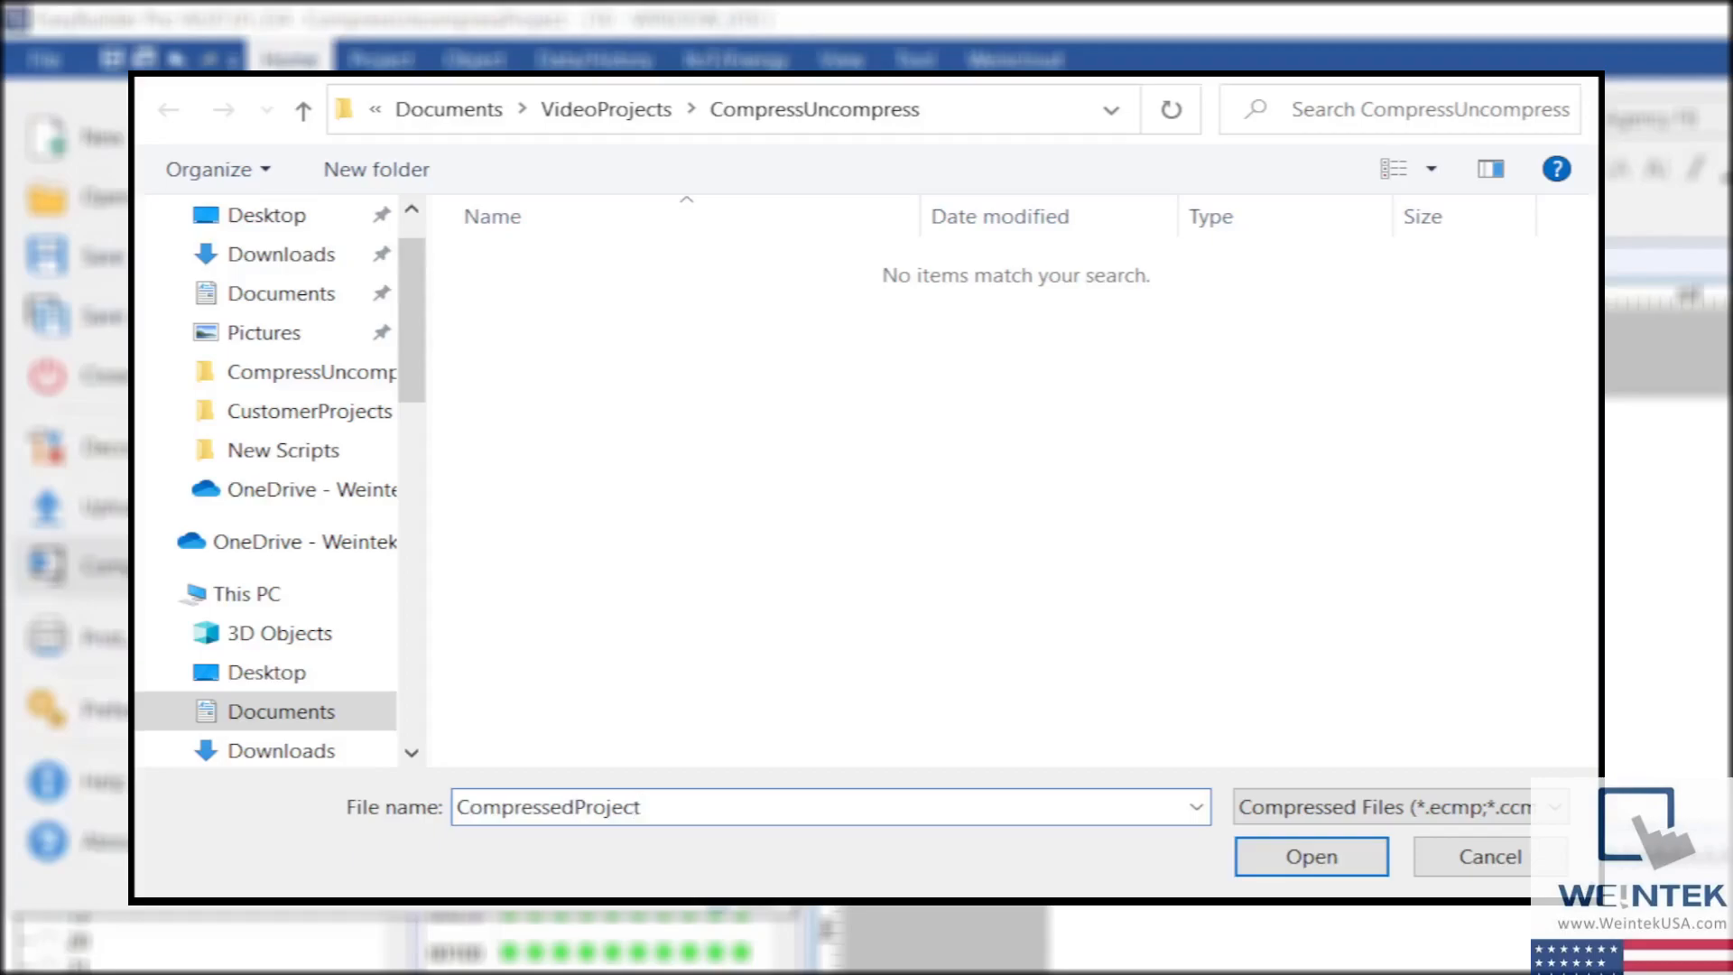
click(1311, 856)
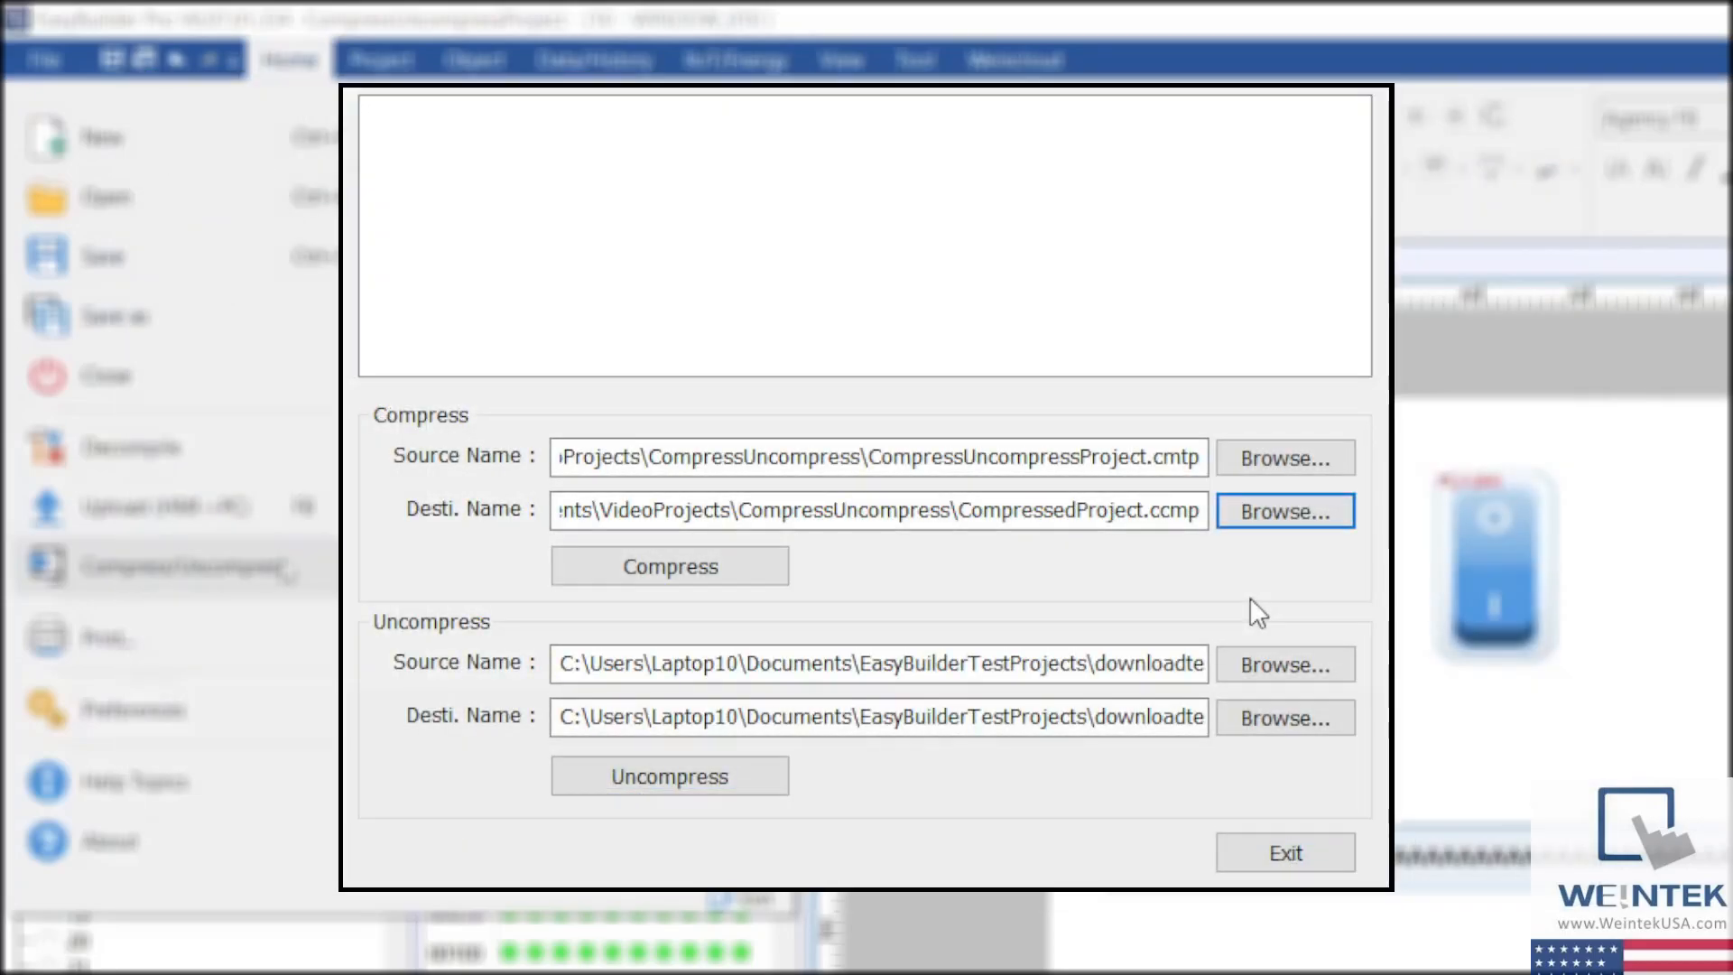
Compress the current project into CompressedProject.ccmp.
double_click(1169, 509)
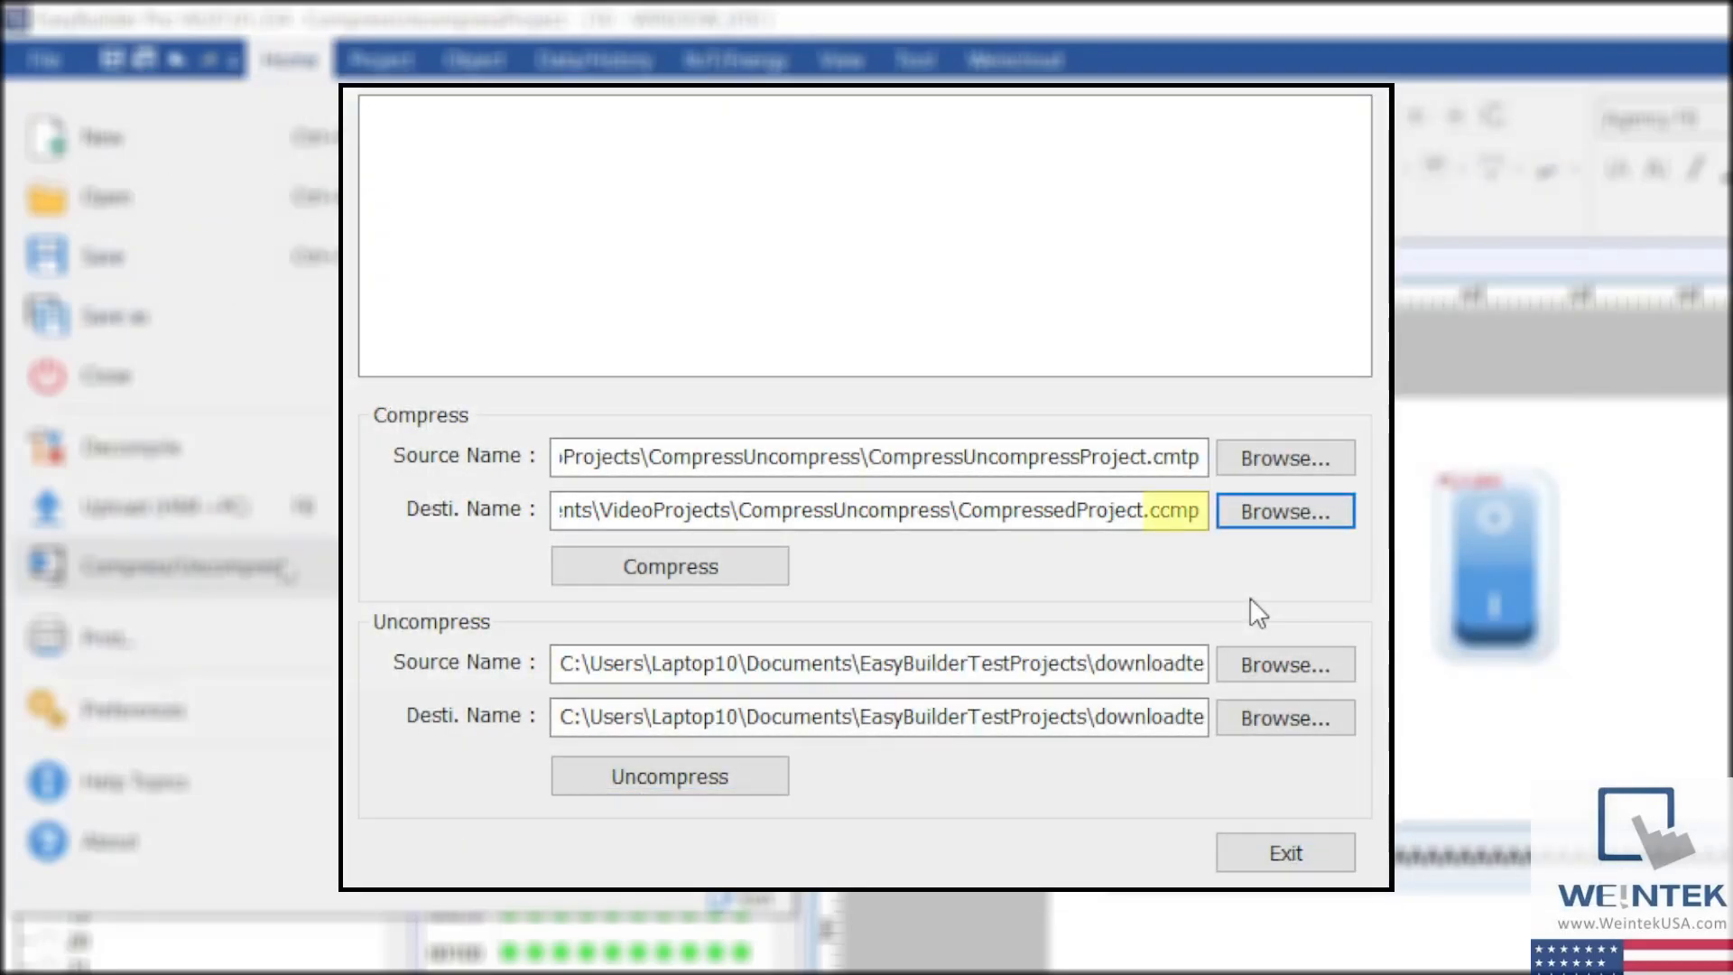
double_click(1155, 457)
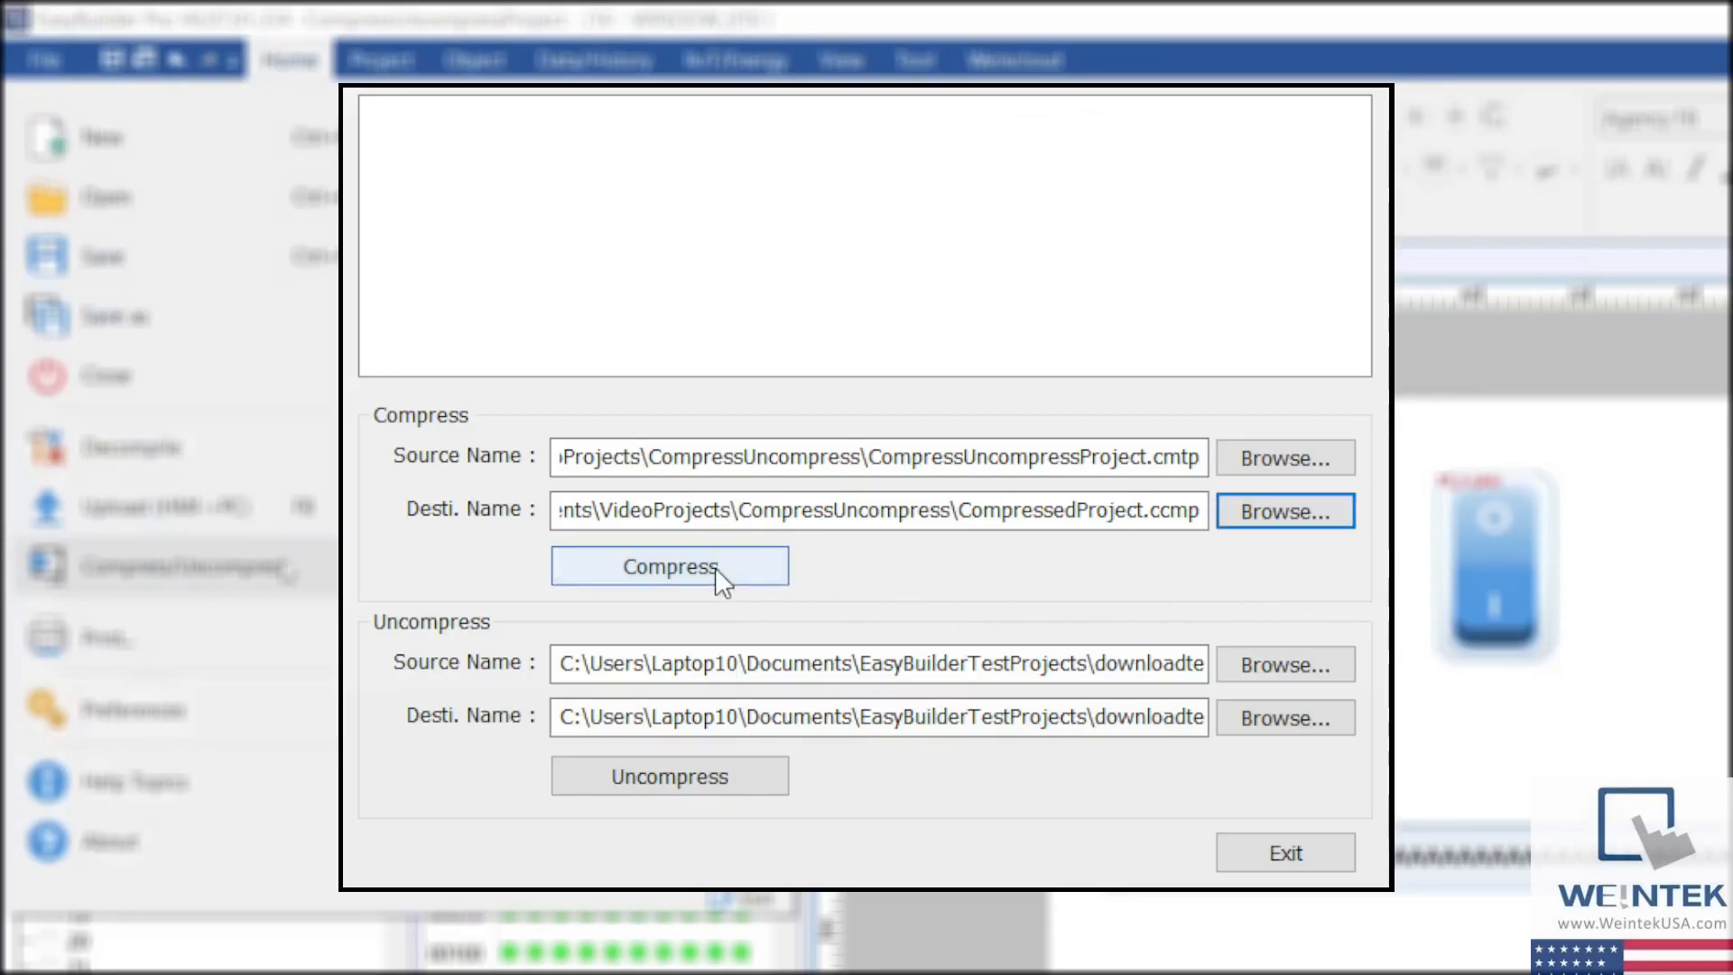
click(668, 565)
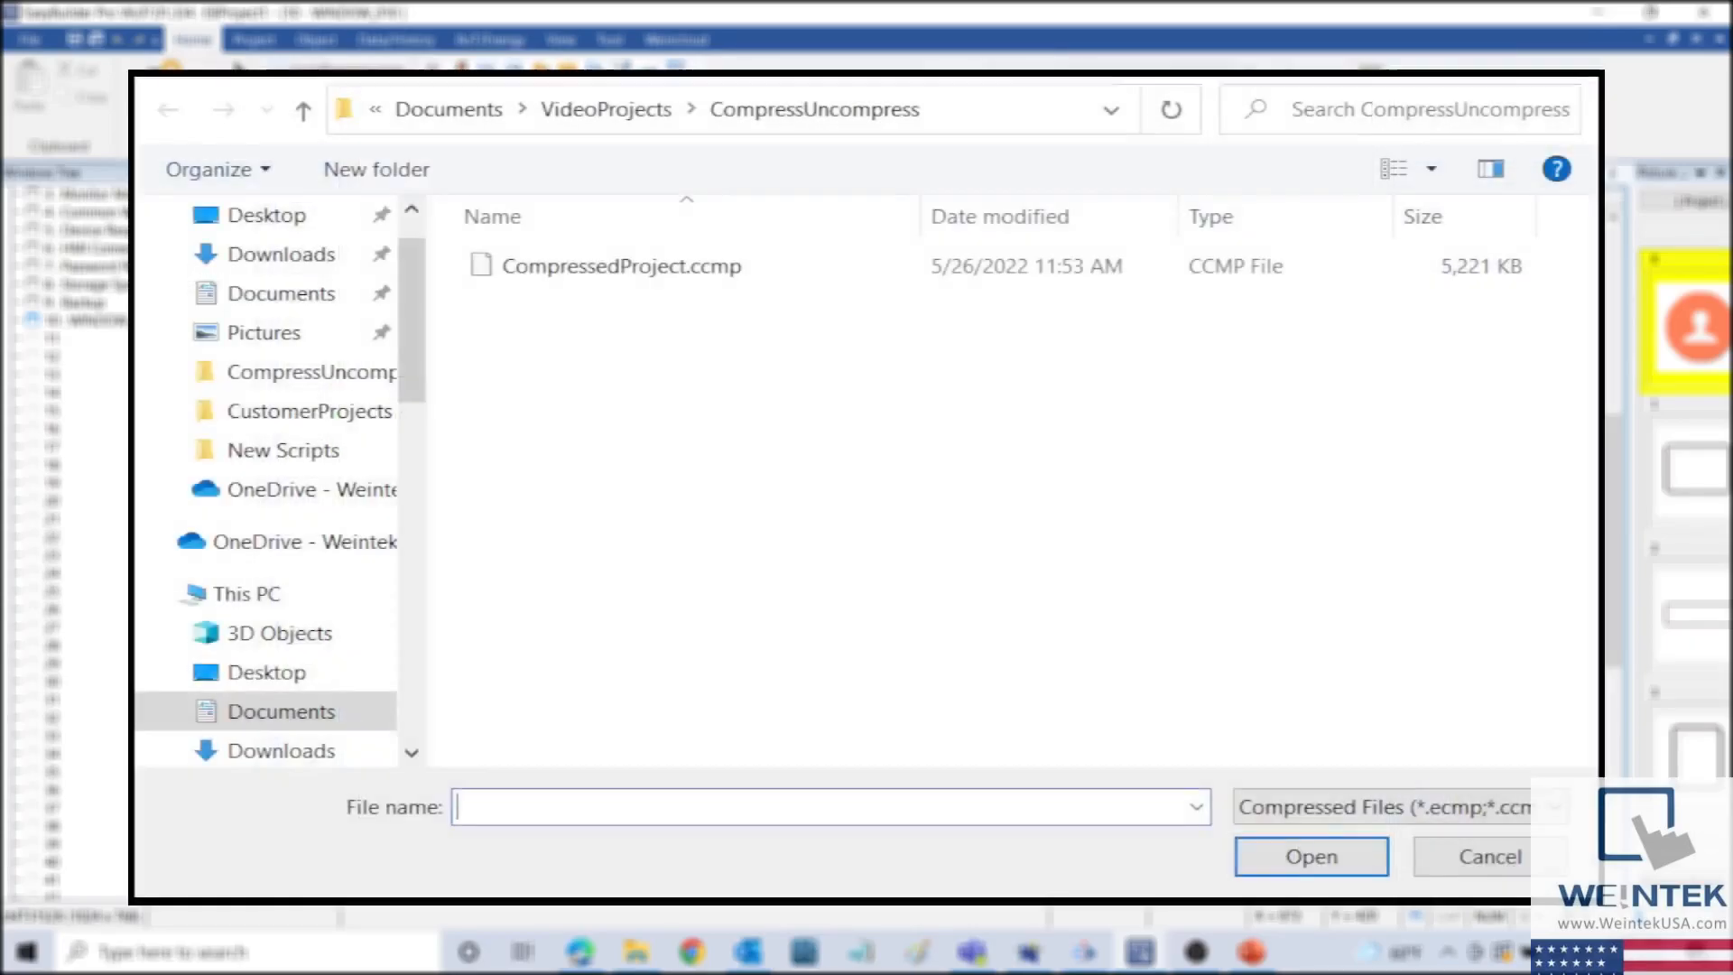
Select CompressedProject.ccmp as the uncompress source file.
click(619, 265)
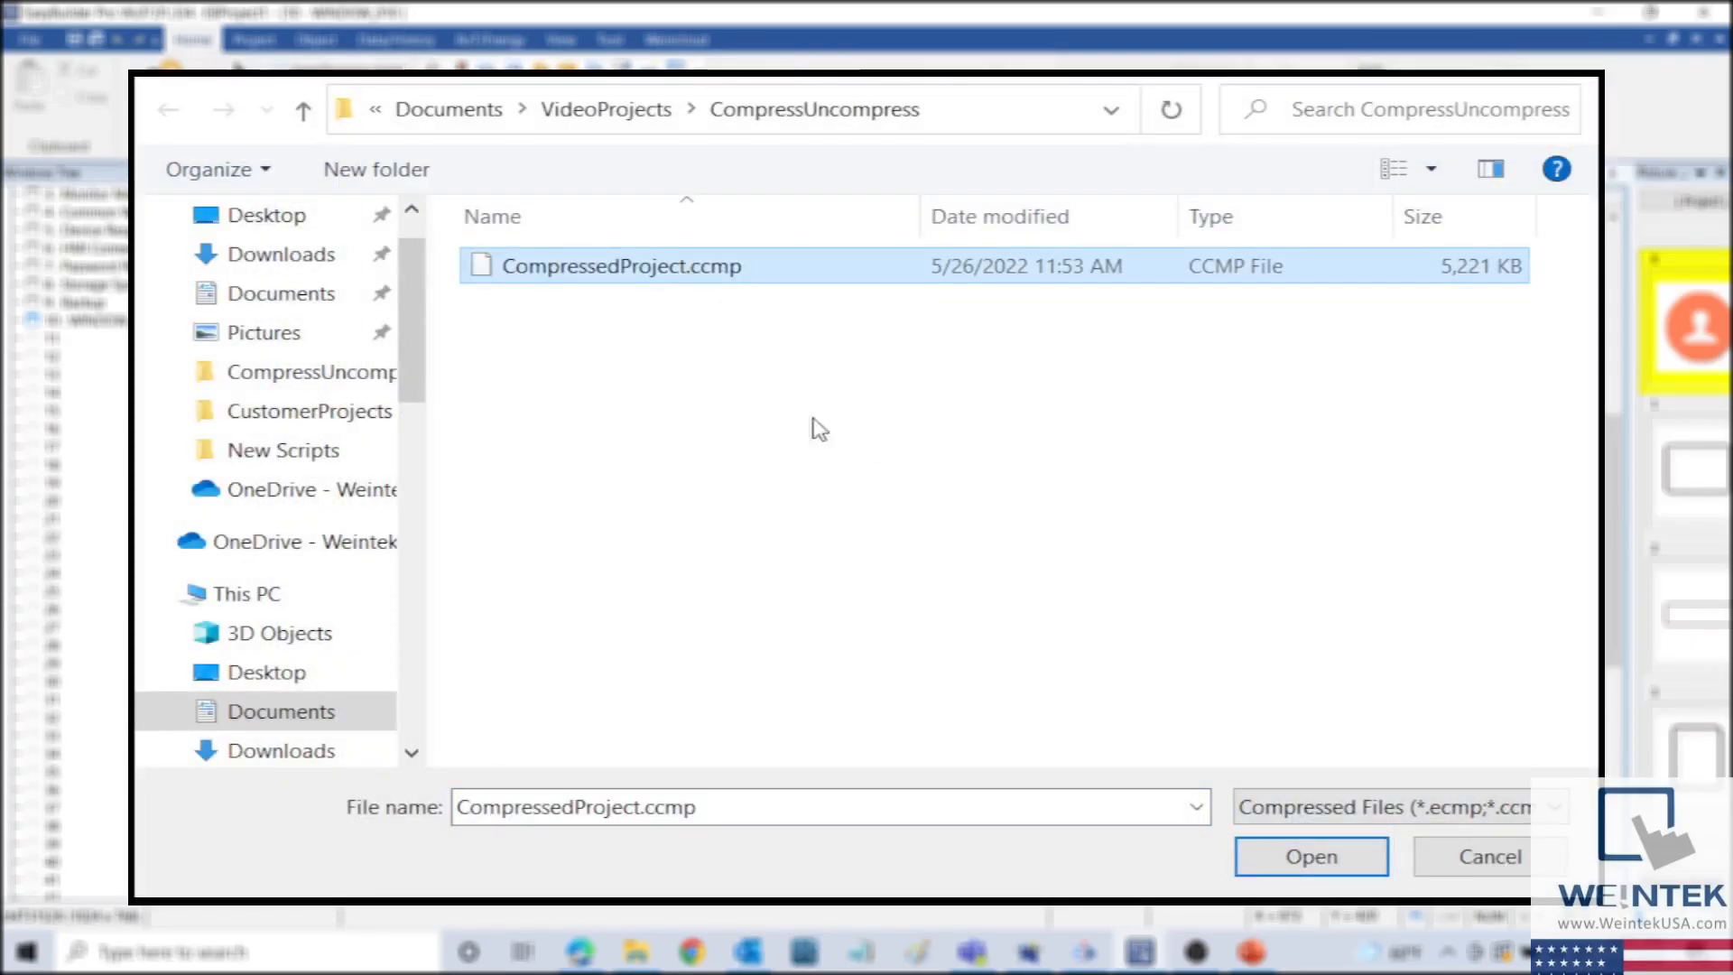
click(1311, 856)
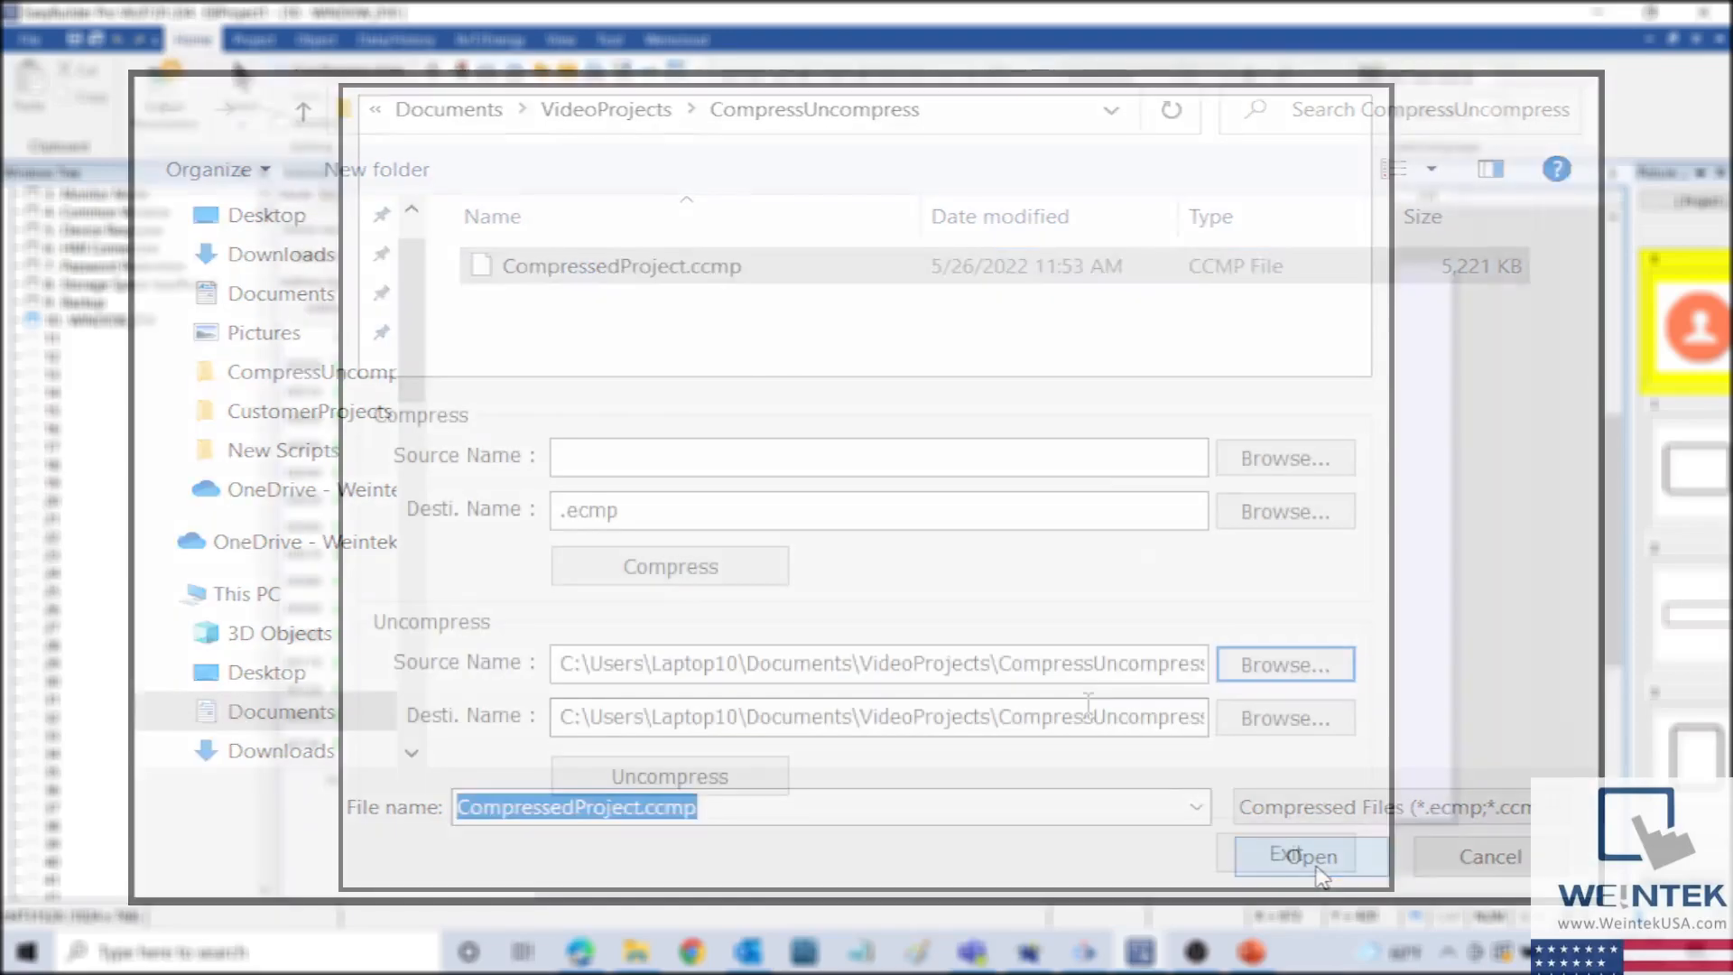
Uncompress CompressedProject.ccmp into the project file CompressedProject.cmtp.
click(1307, 854)
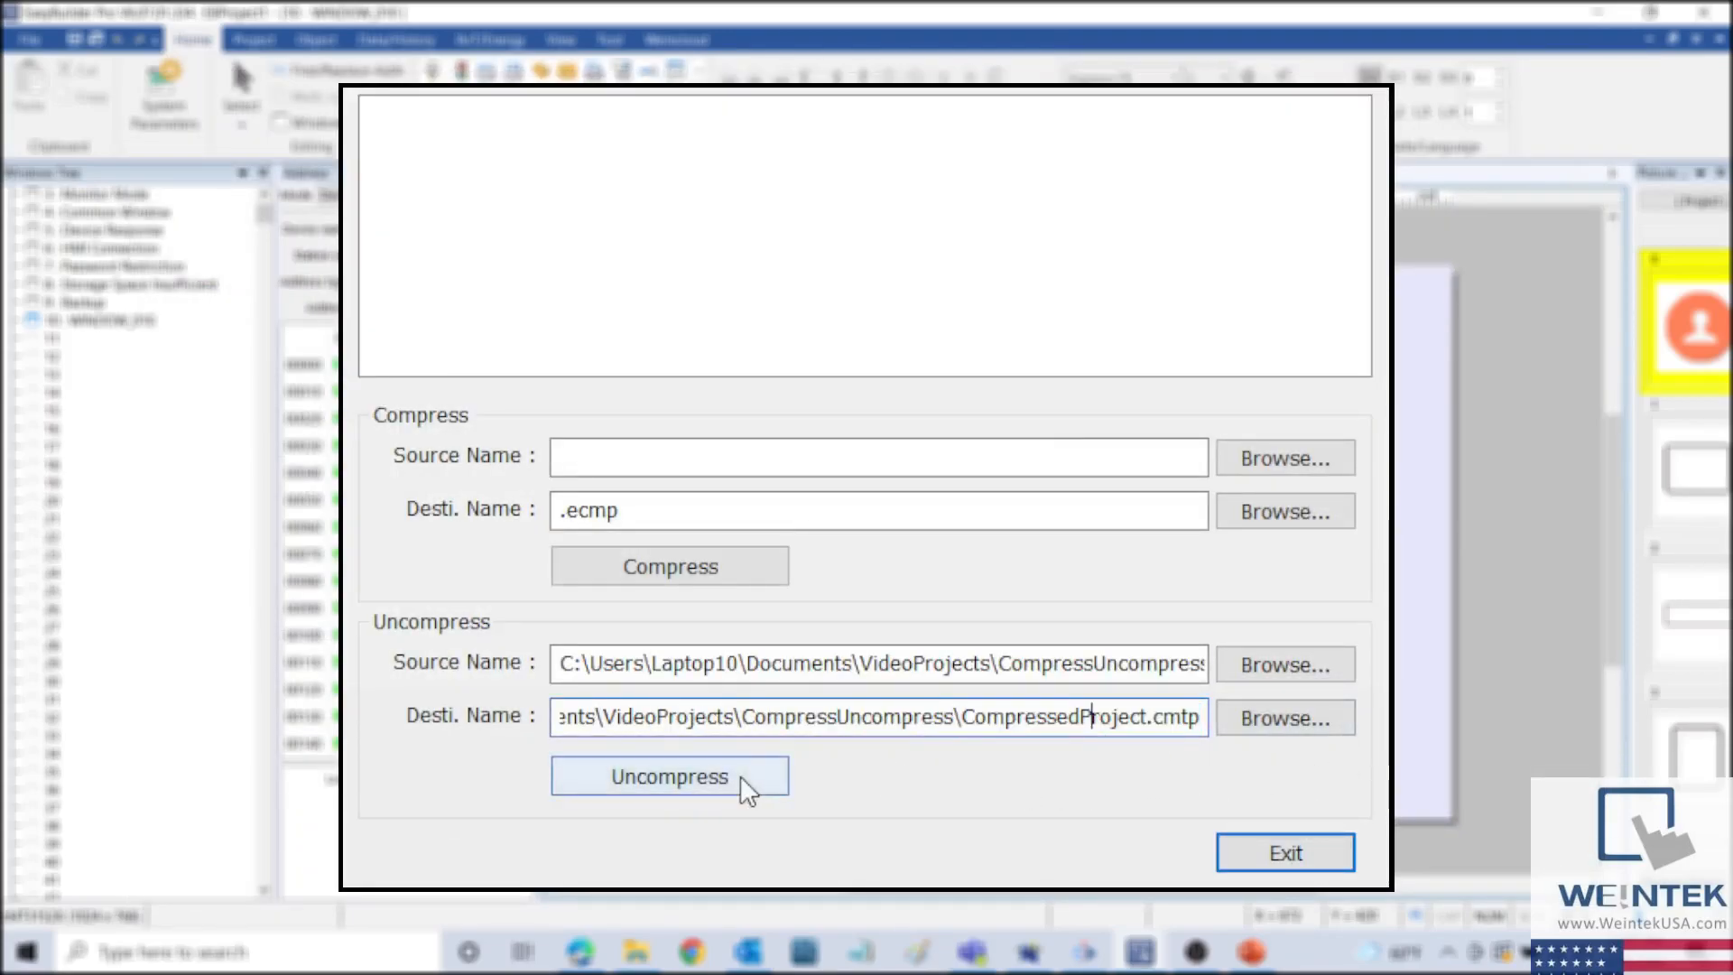
click(668, 774)
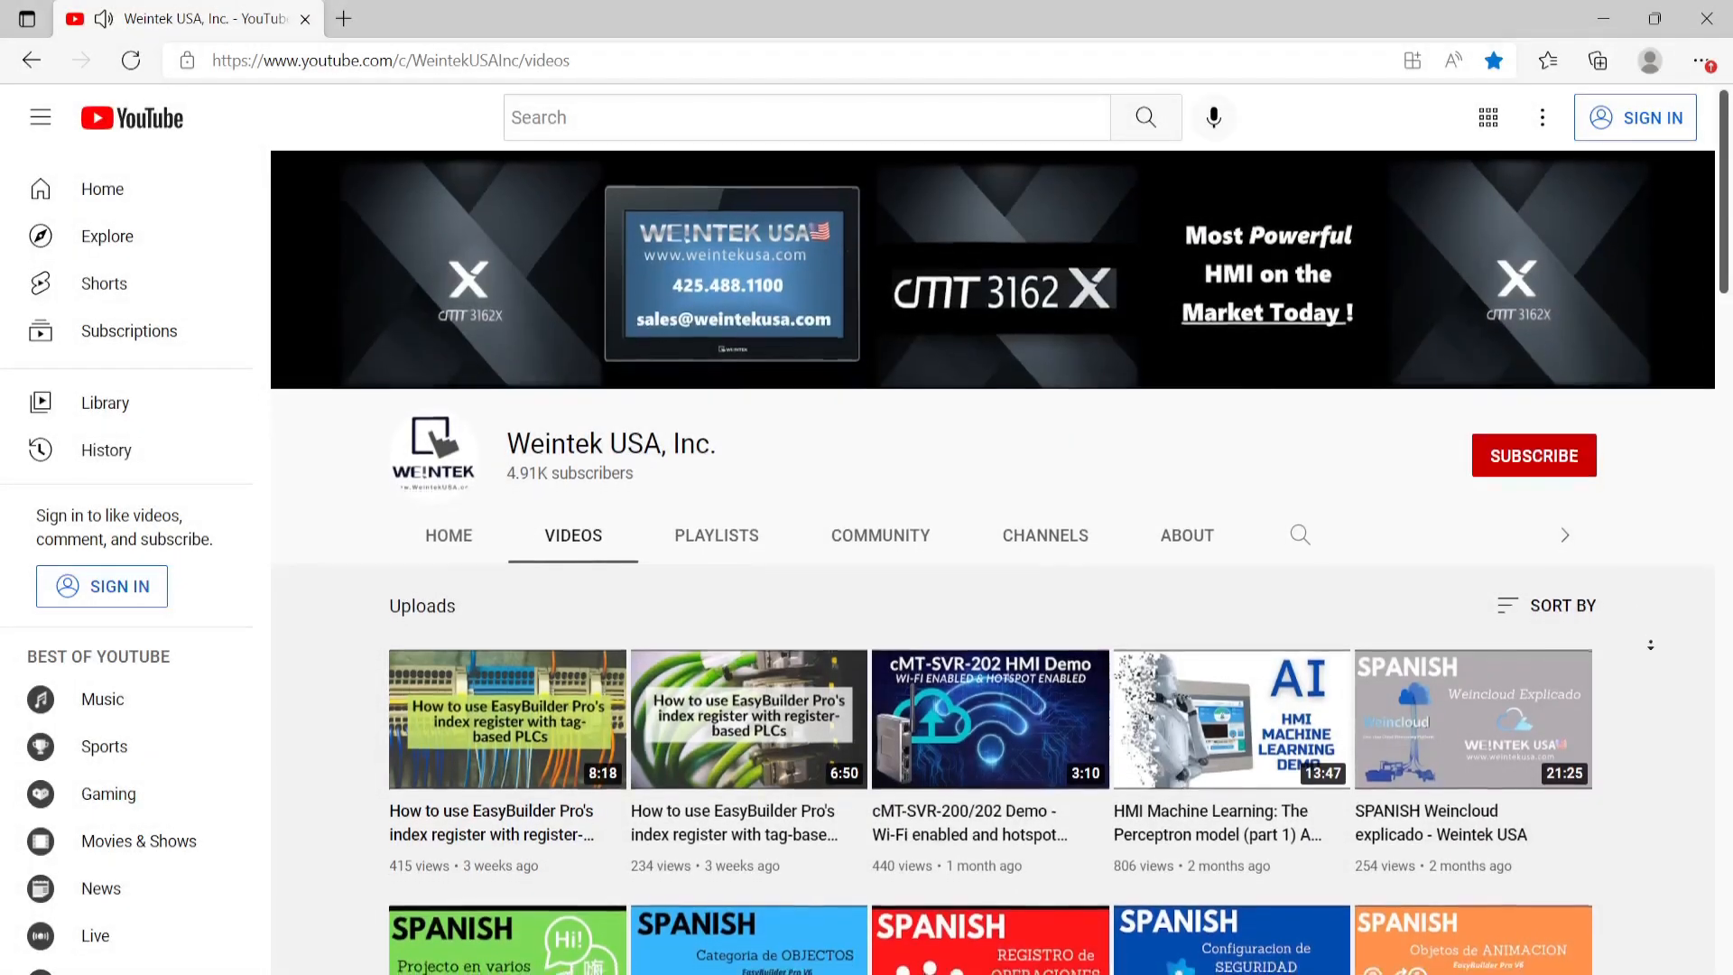
Scroll down through the Weintek USA channel's uploaded videos.
scroll(down, 3)
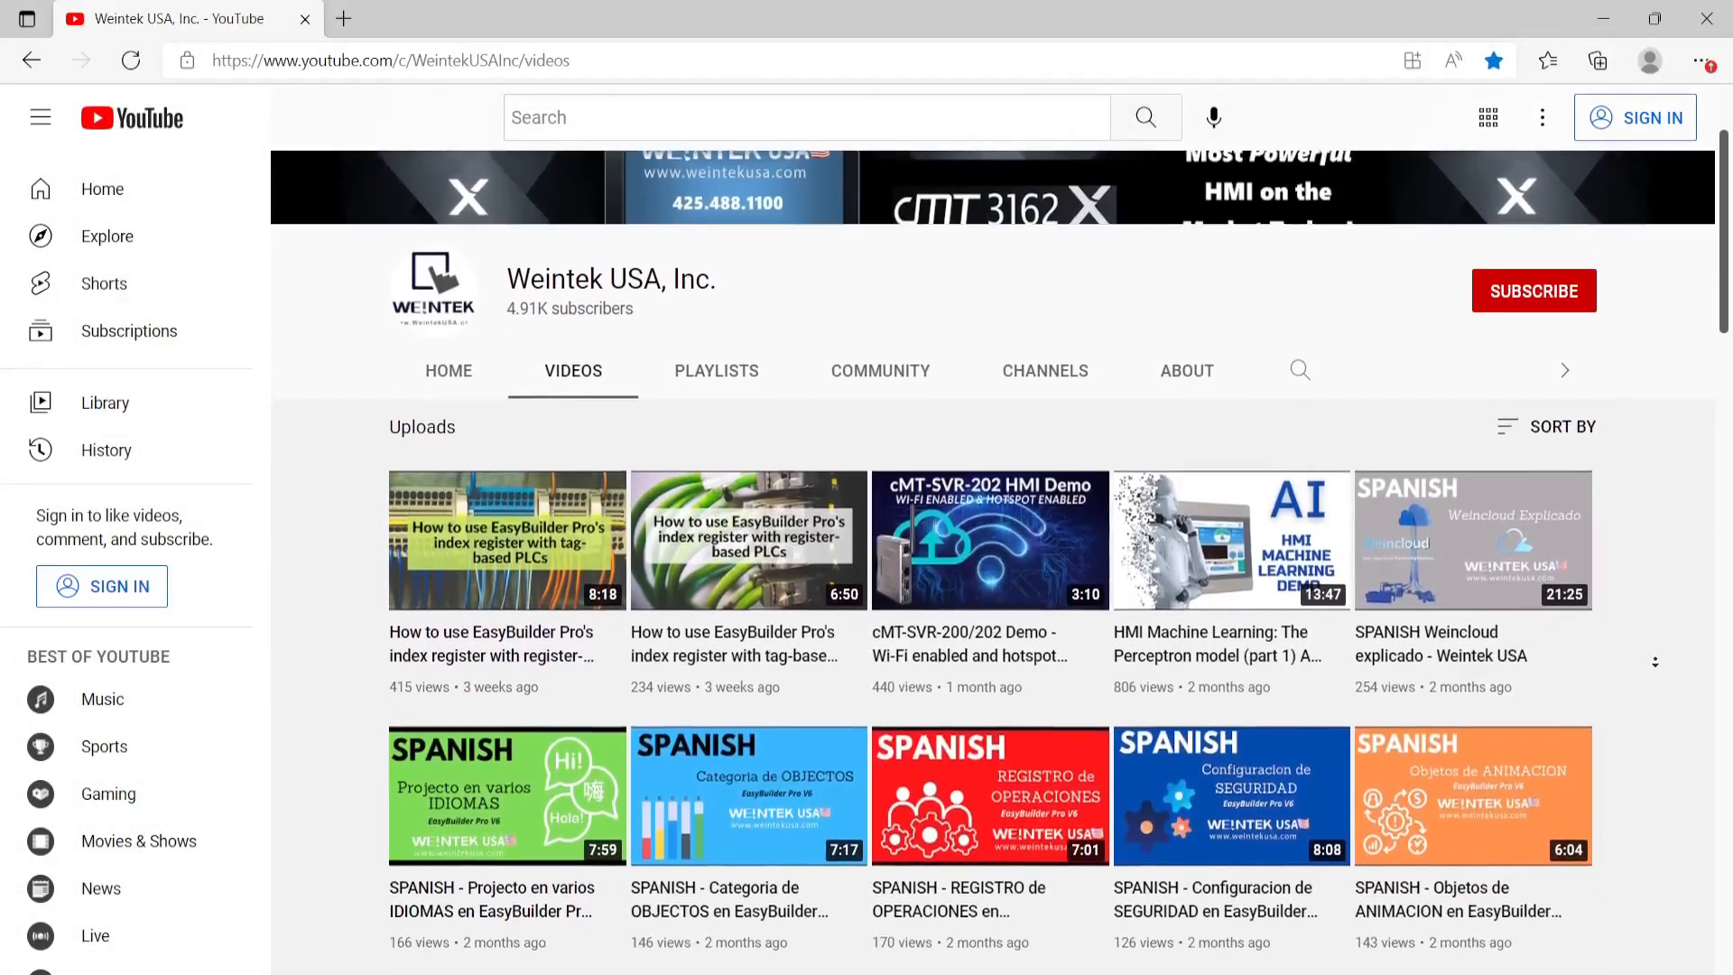
scroll(down, 3)
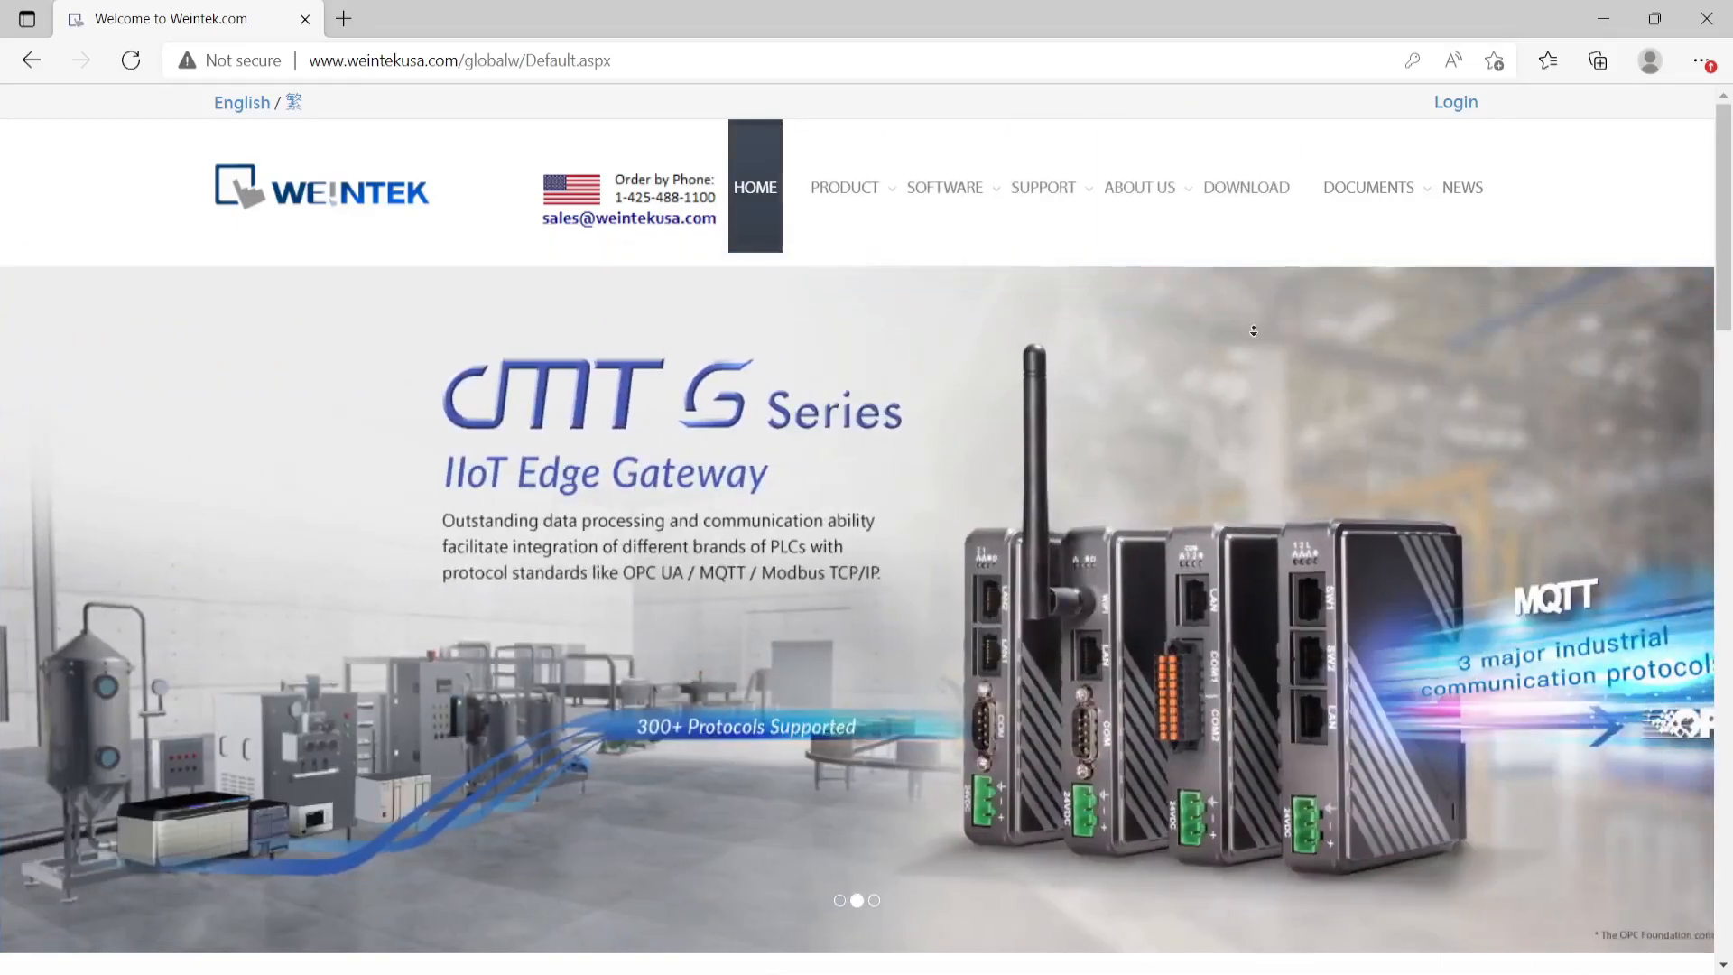
Scroll the Weintek homepage down to its welcome message section.
scroll(down, 3)
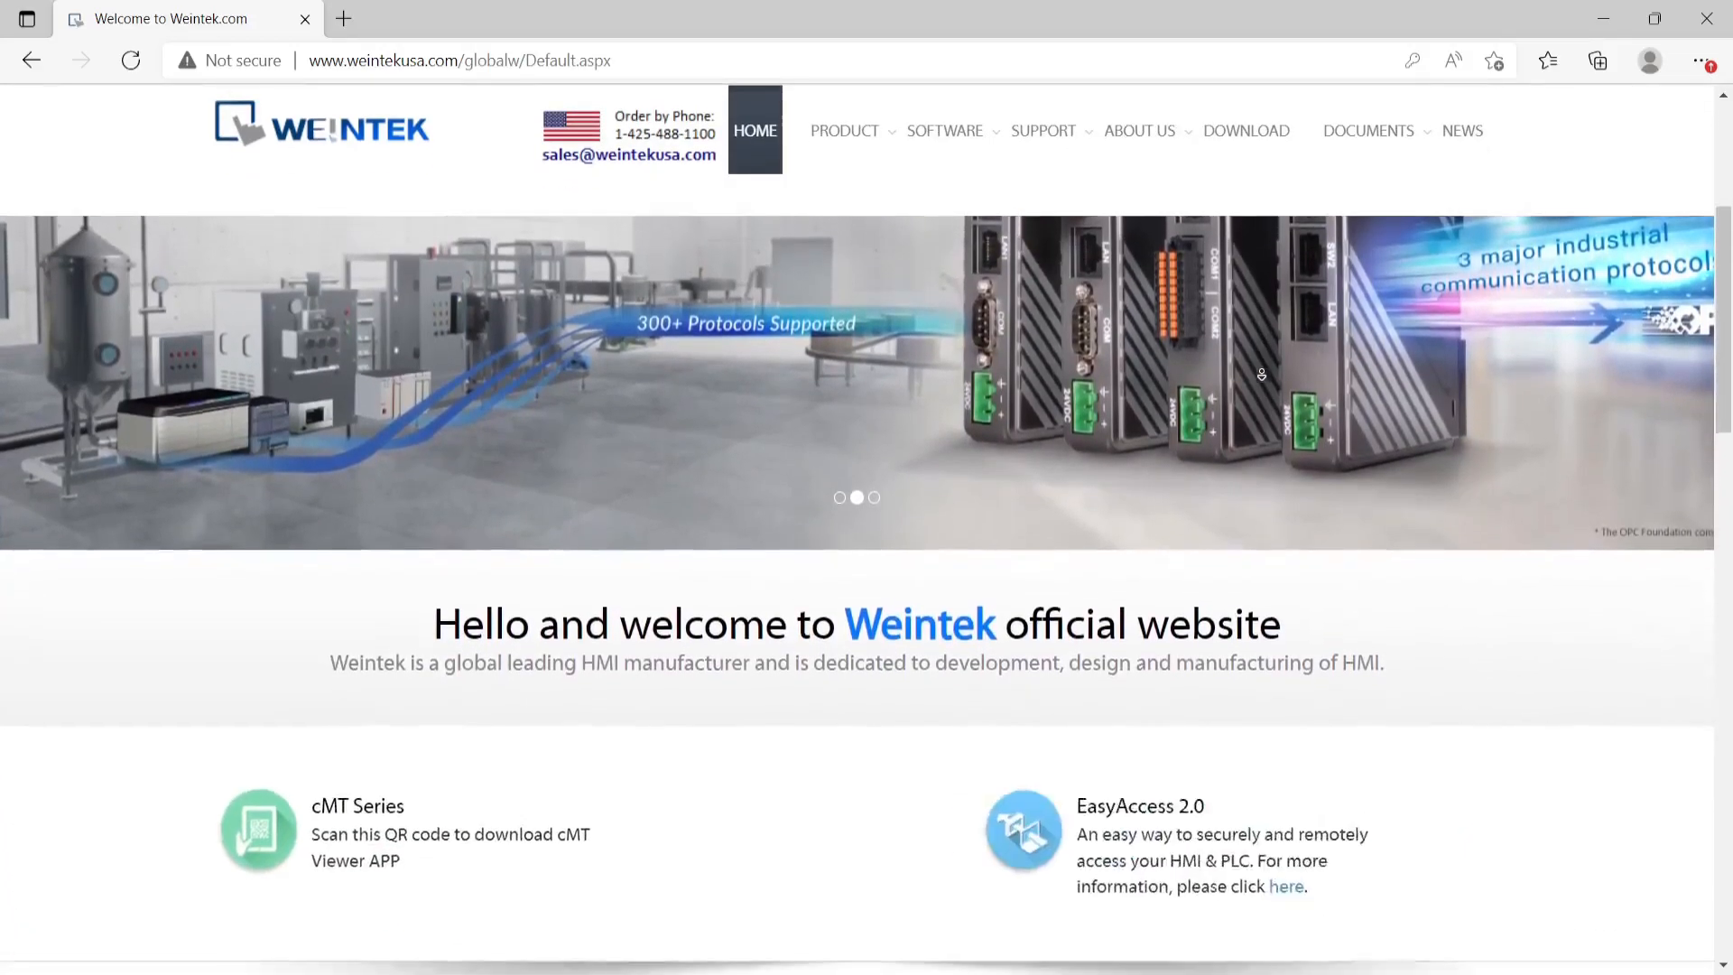